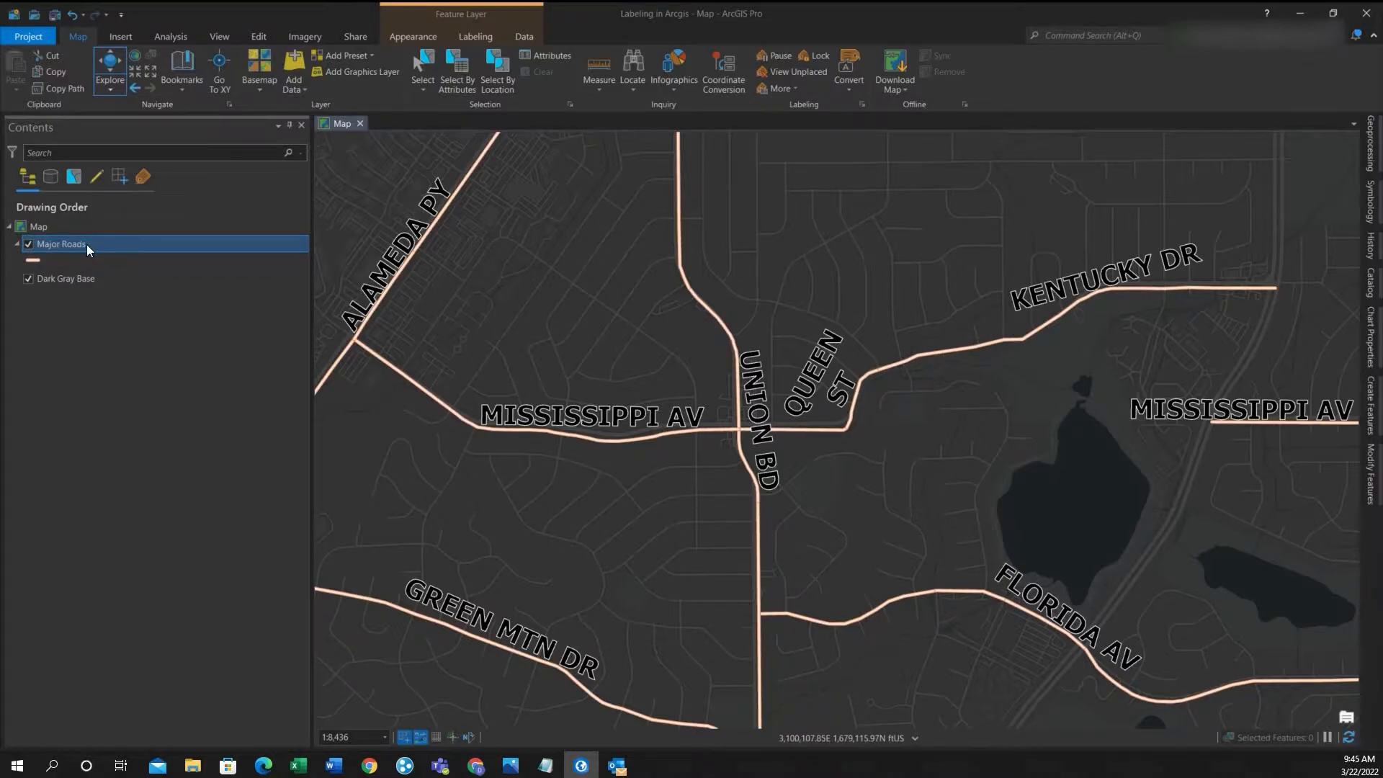
Step: Add a label class query 'ROUTENAME is not QUEEN ST' on Major Roads and apply it
{"action": "right_click", "coordinate": [60, 245]}
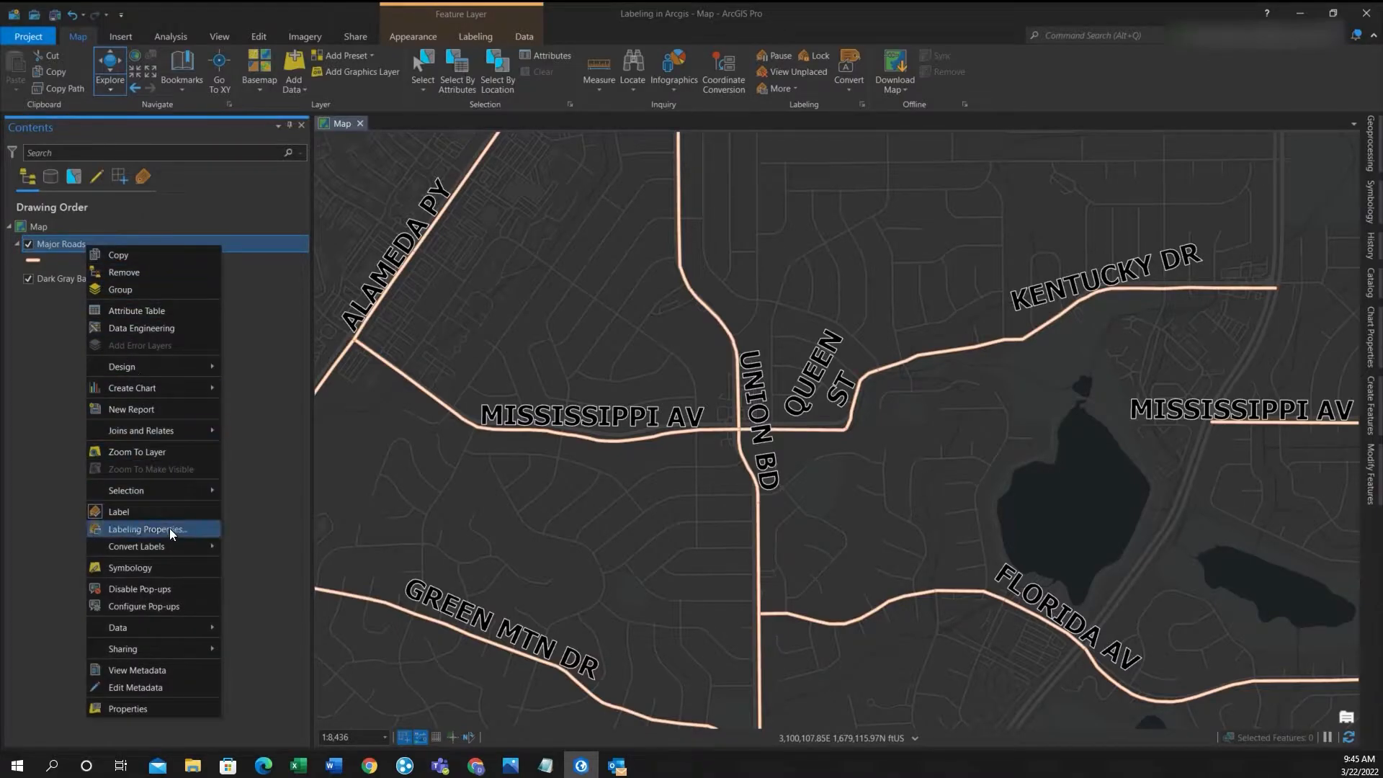
{"action": "left_click", "coordinate": [147, 529]}
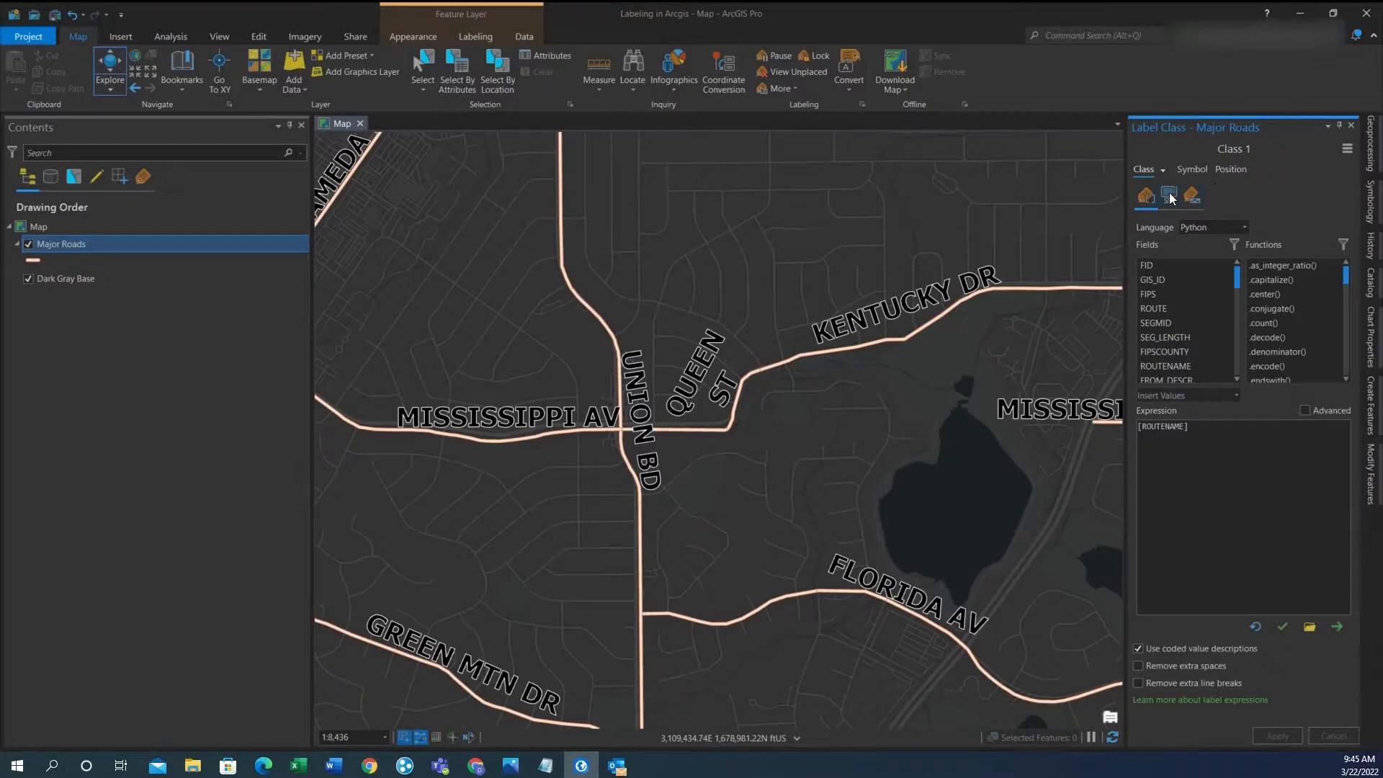
{"action": "left_click", "coordinate": [1169, 194]}
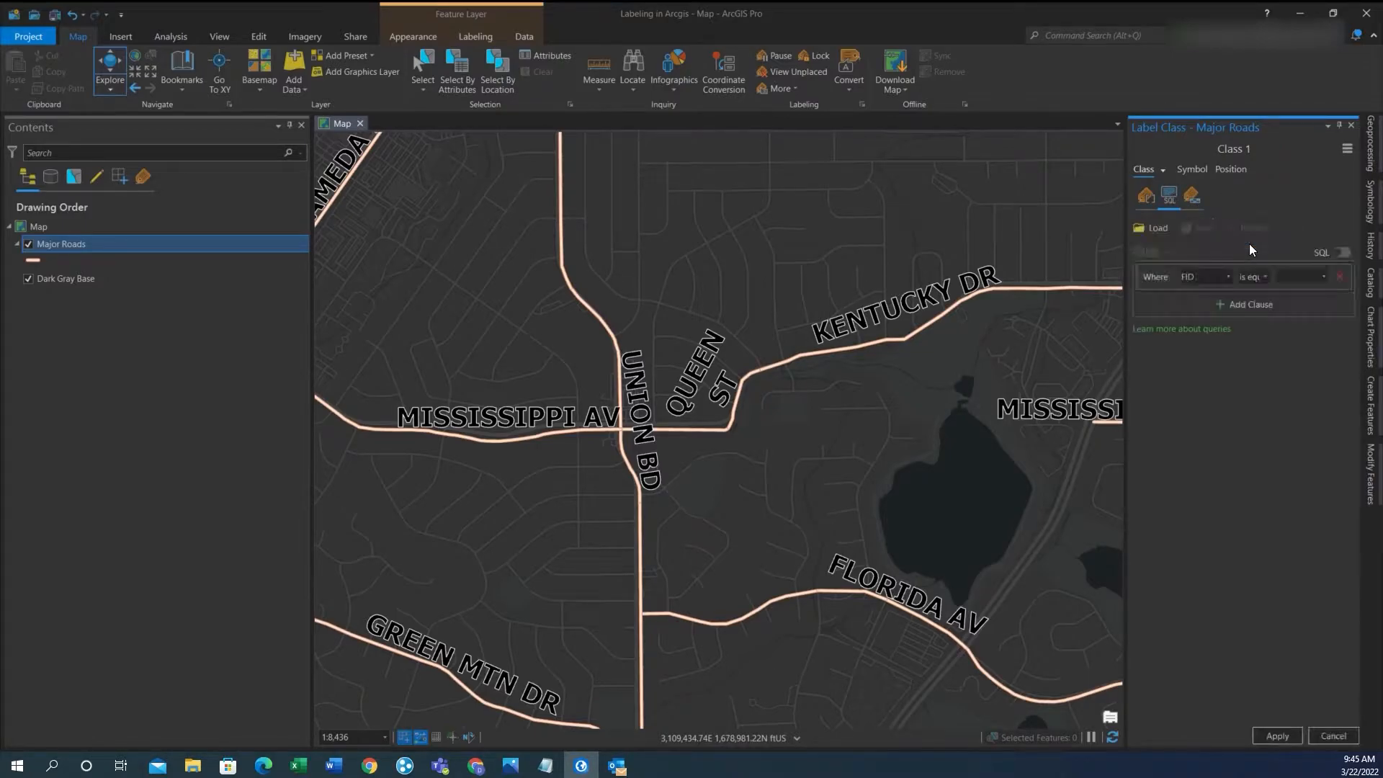
{"action": "left_click", "coordinate": [1202, 276]}
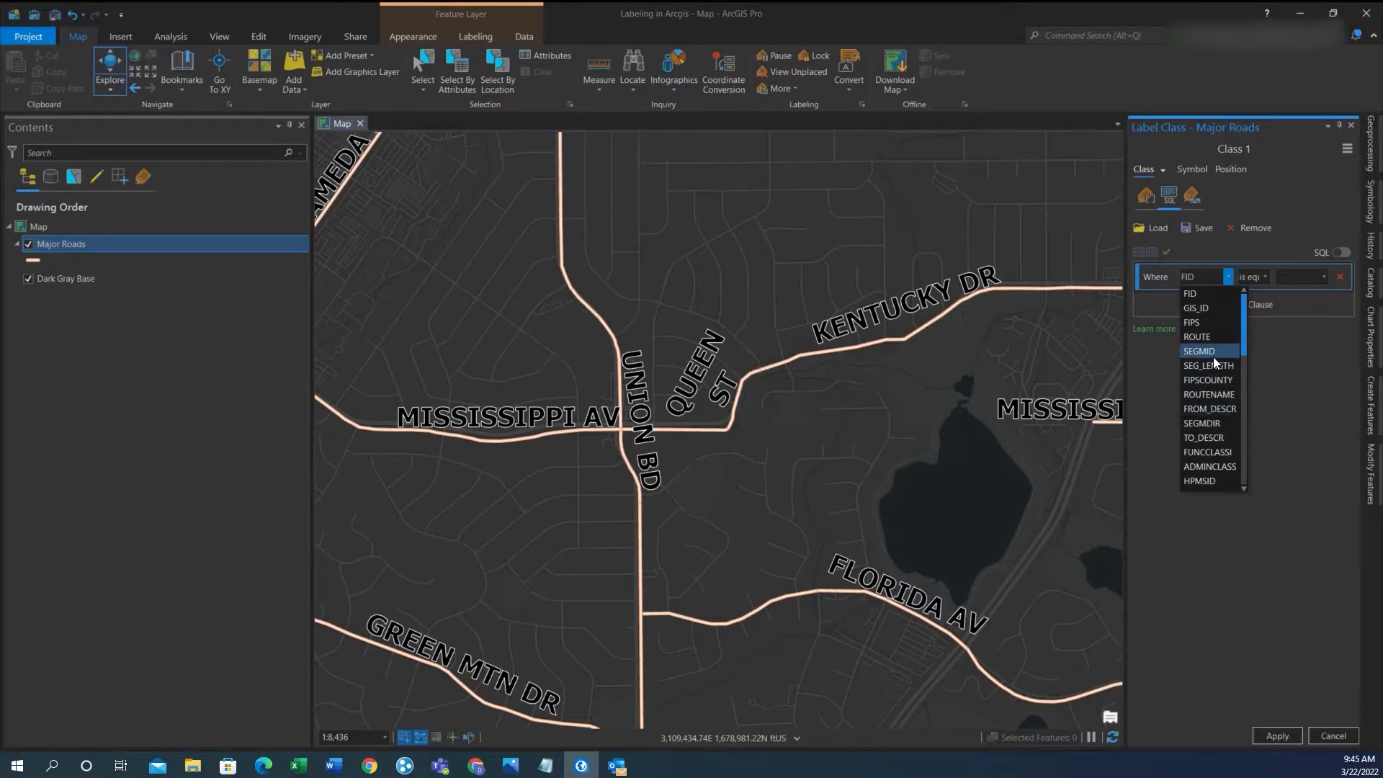
{"action": "left_click", "coordinate": [1207, 393]}
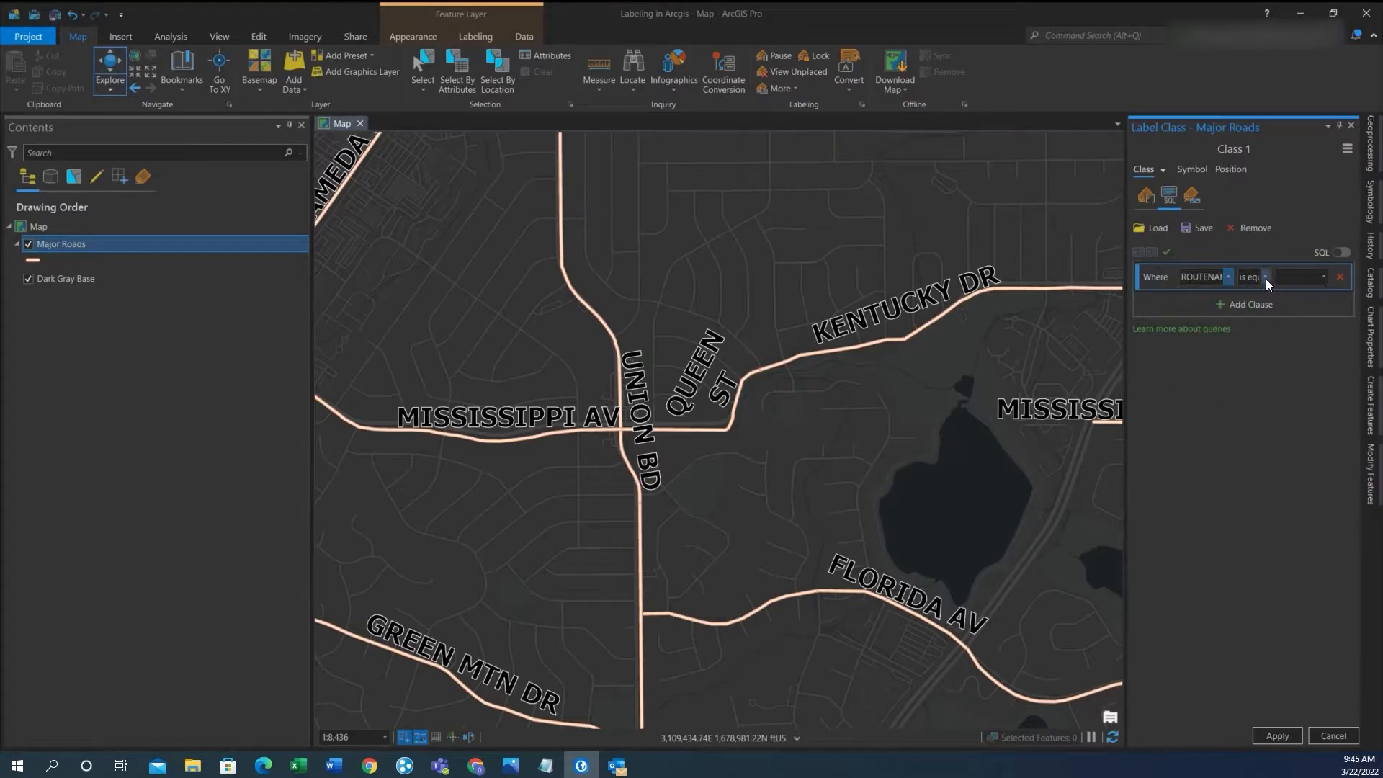
{"action": "left_click", "coordinate": [1250, 277]}
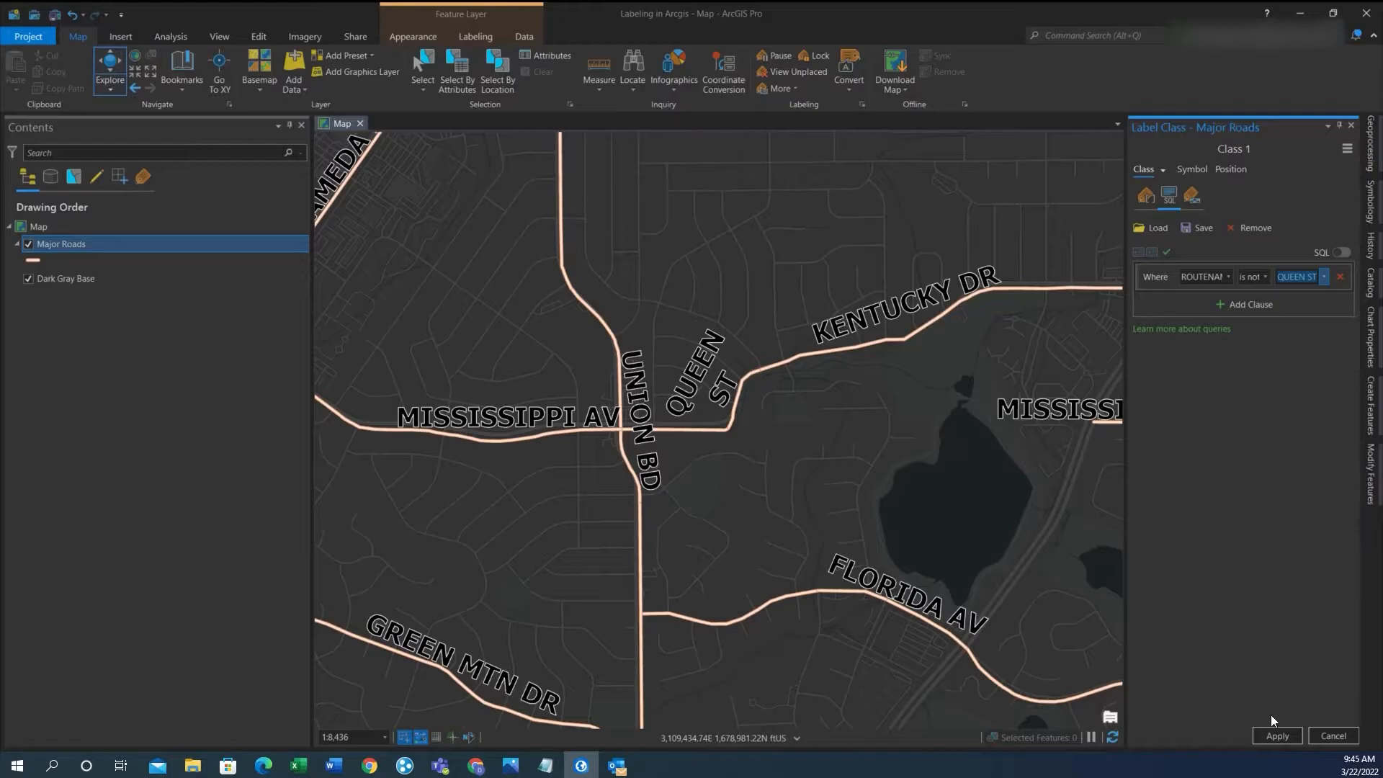
{"action": "left_click", "coordinate": [1275, 736]}
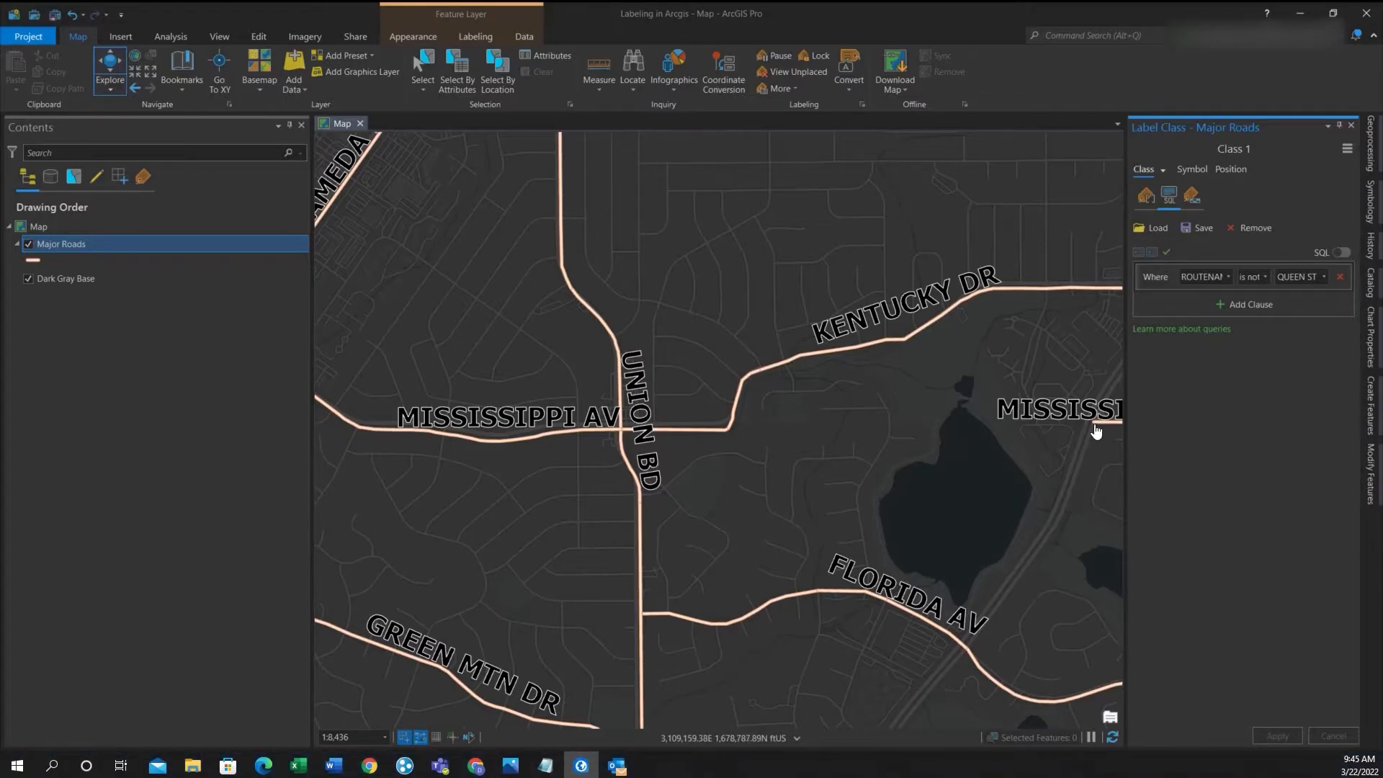
{"action": "mouse_move", "coordinate": [705, 460]}
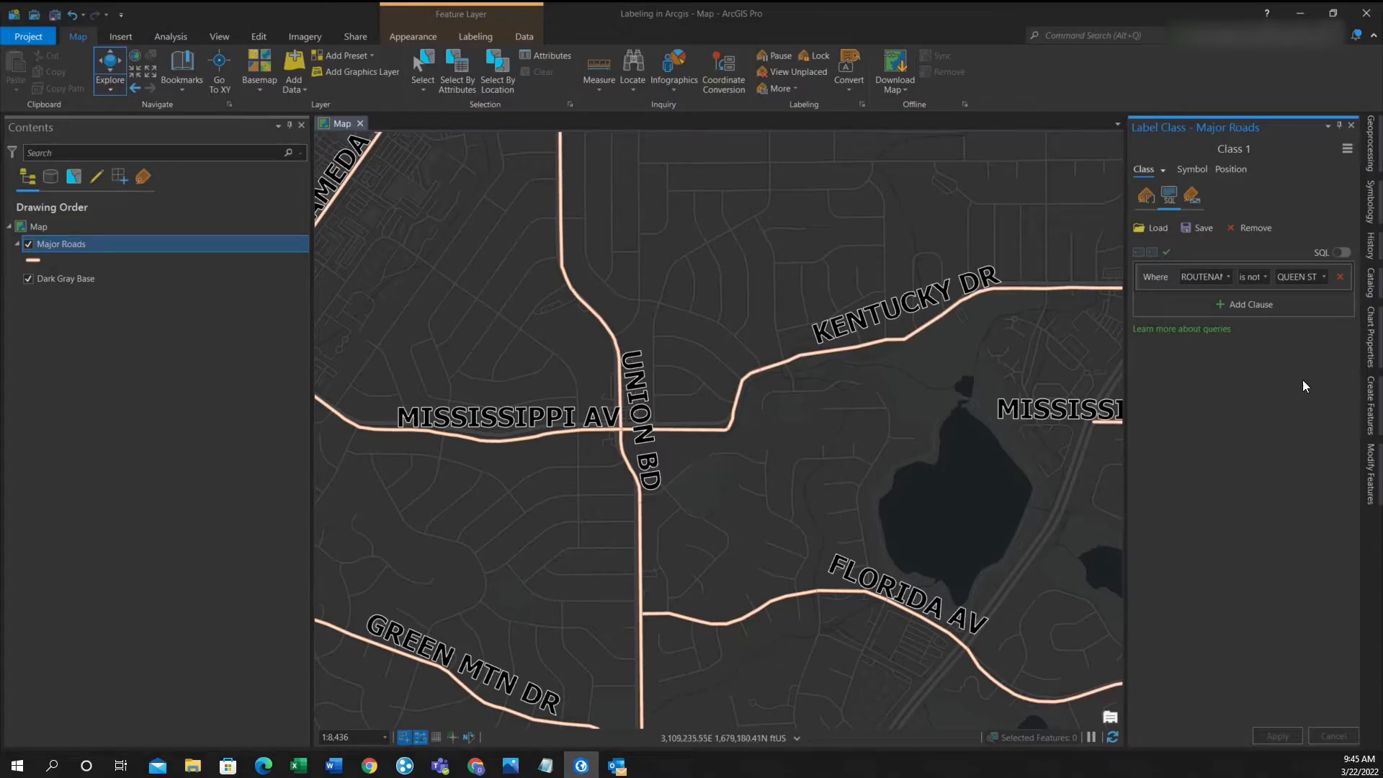
Step: In SQL mode, add ROUTENAME <> 'MISSISSIPPI AV' And ROUTENAME <> 'FLORIDA AV' and apply
{"action": "left_click", "coordinate": [1339, 254]}
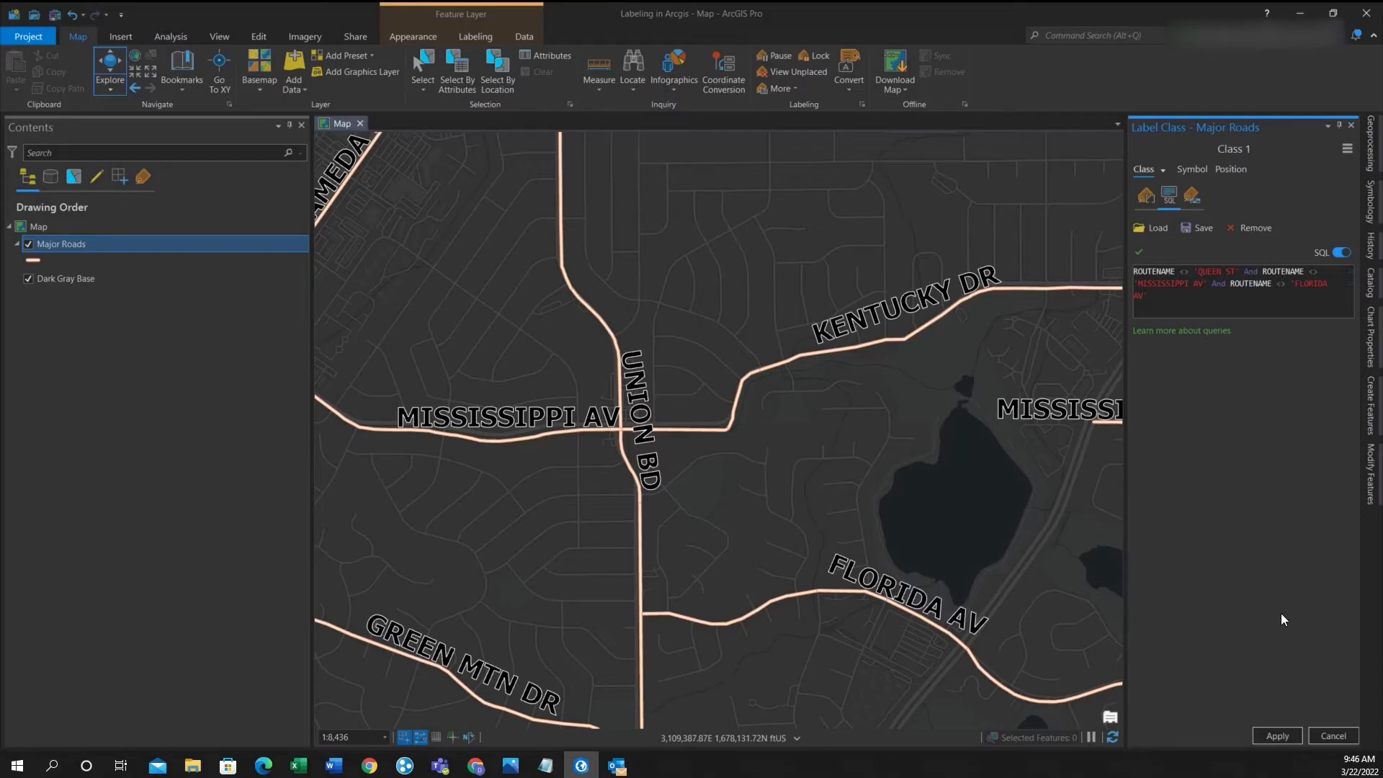
{"action": "left_click", "coordinate": [1275, 736]}
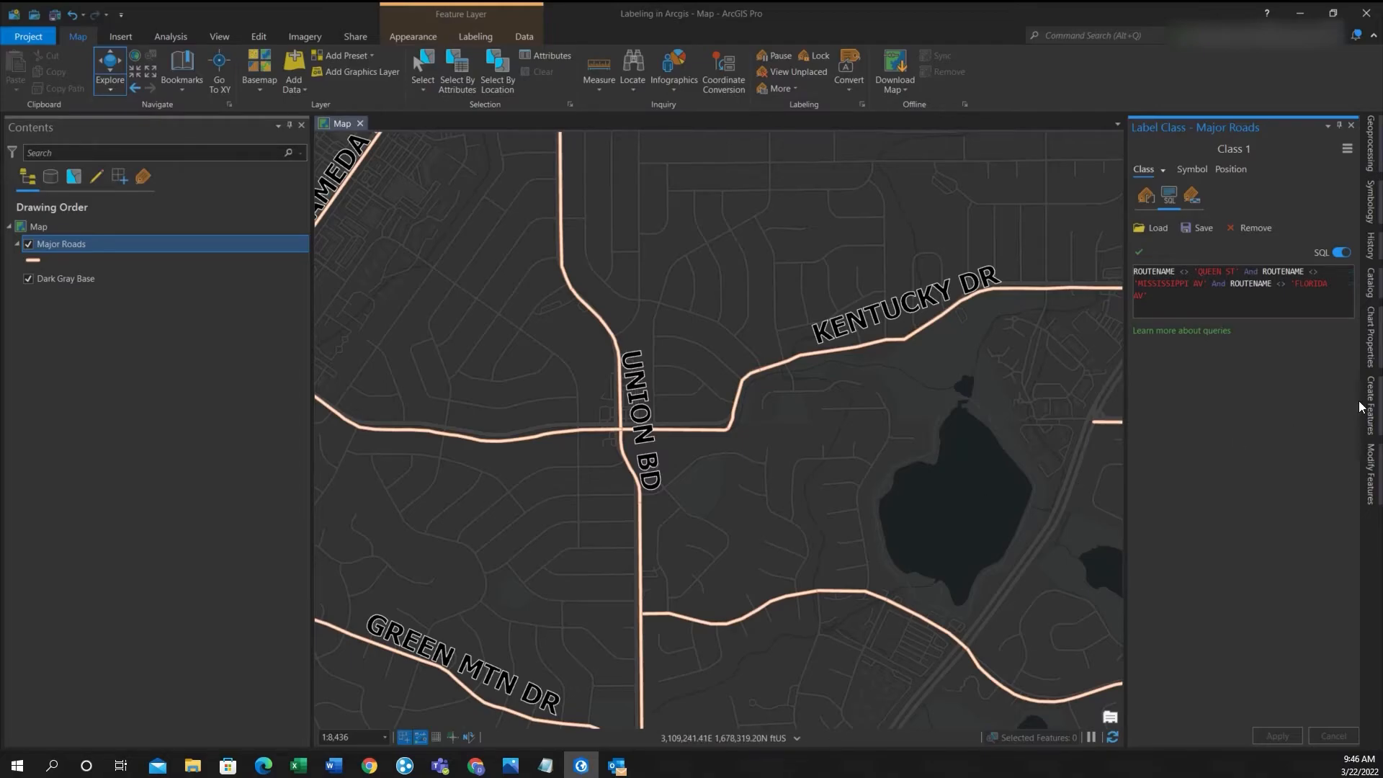
Step: Back in clause mode, add a fourth clause 'ROUTENAME is not KENTUCKY DR' from the values list
{"action": "left_click", "coordinate": [1341, 252]}
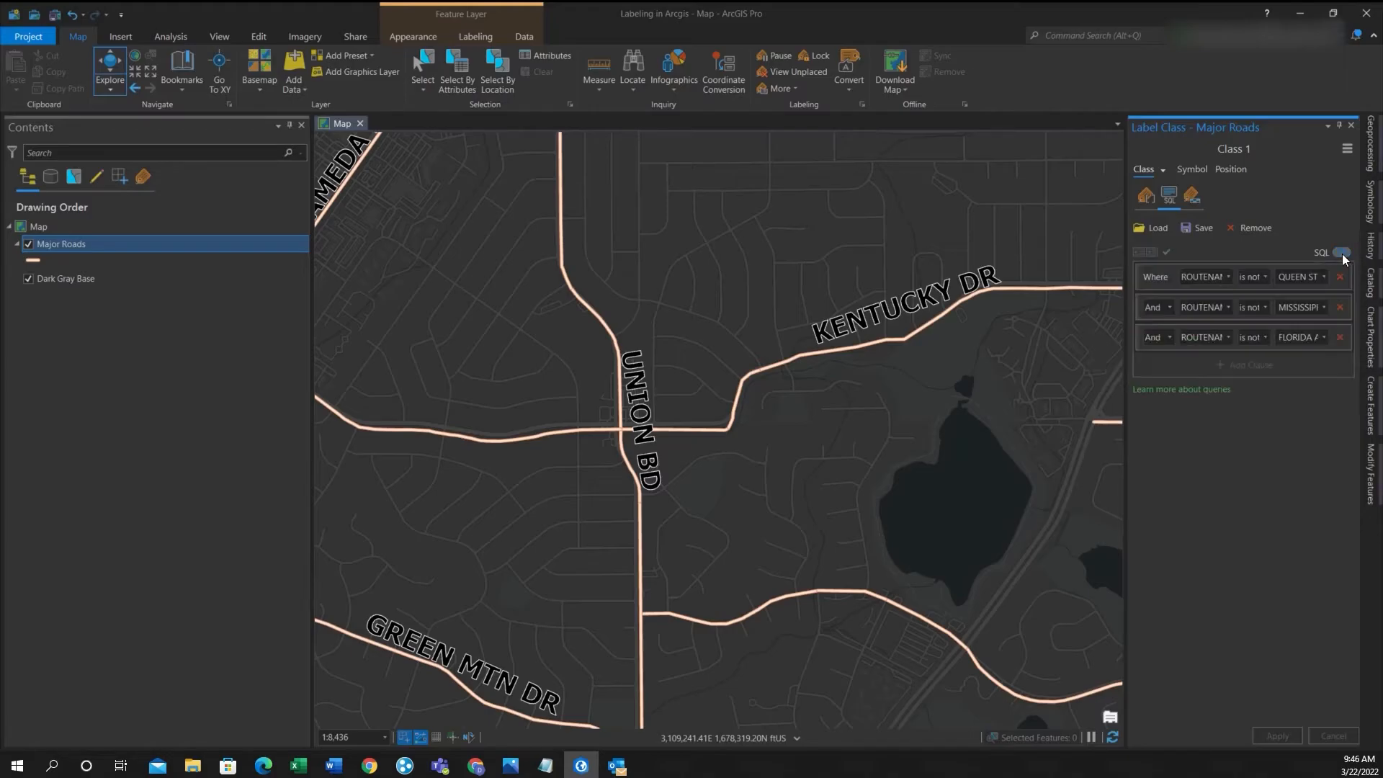
{"action": "left_click", "coordinate": [1341, 252]}
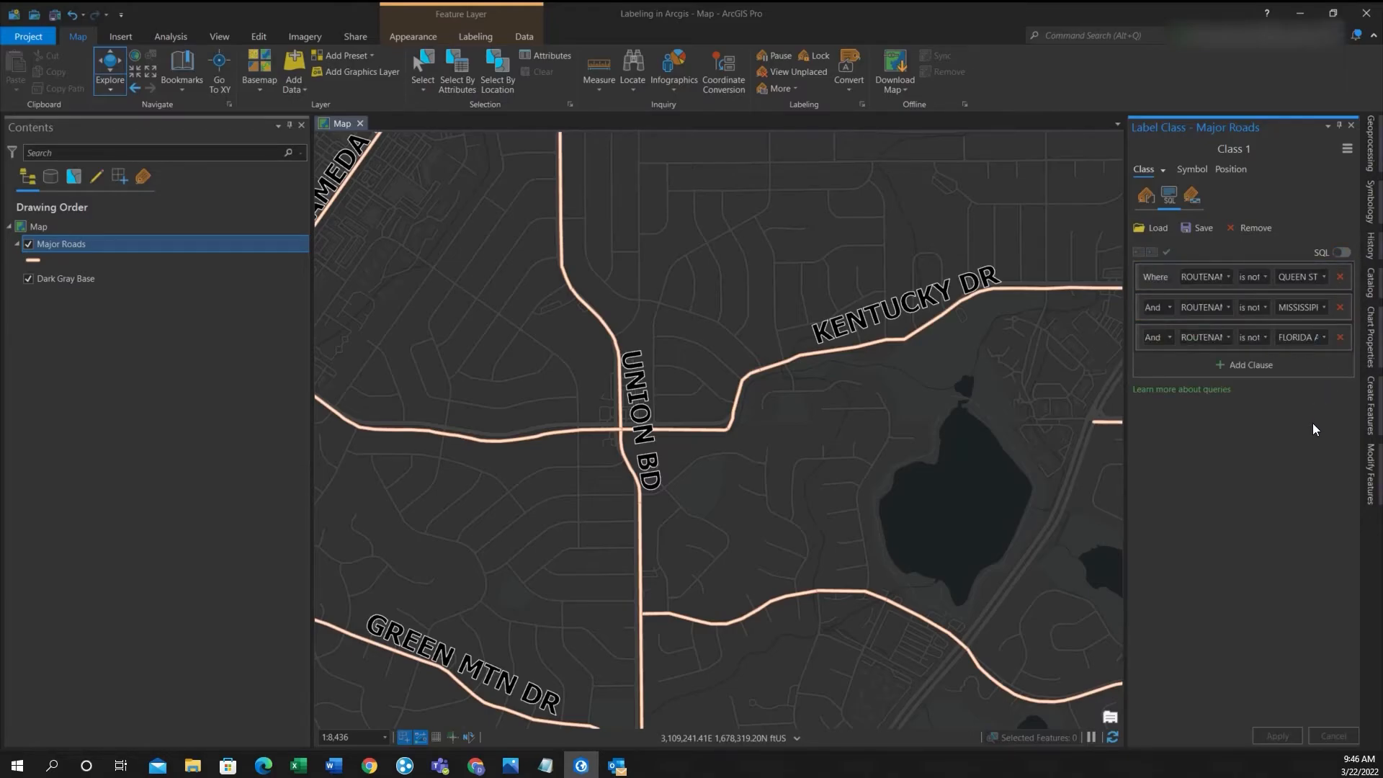
{"action": "left_click", "coordinate": [1244, 364]}
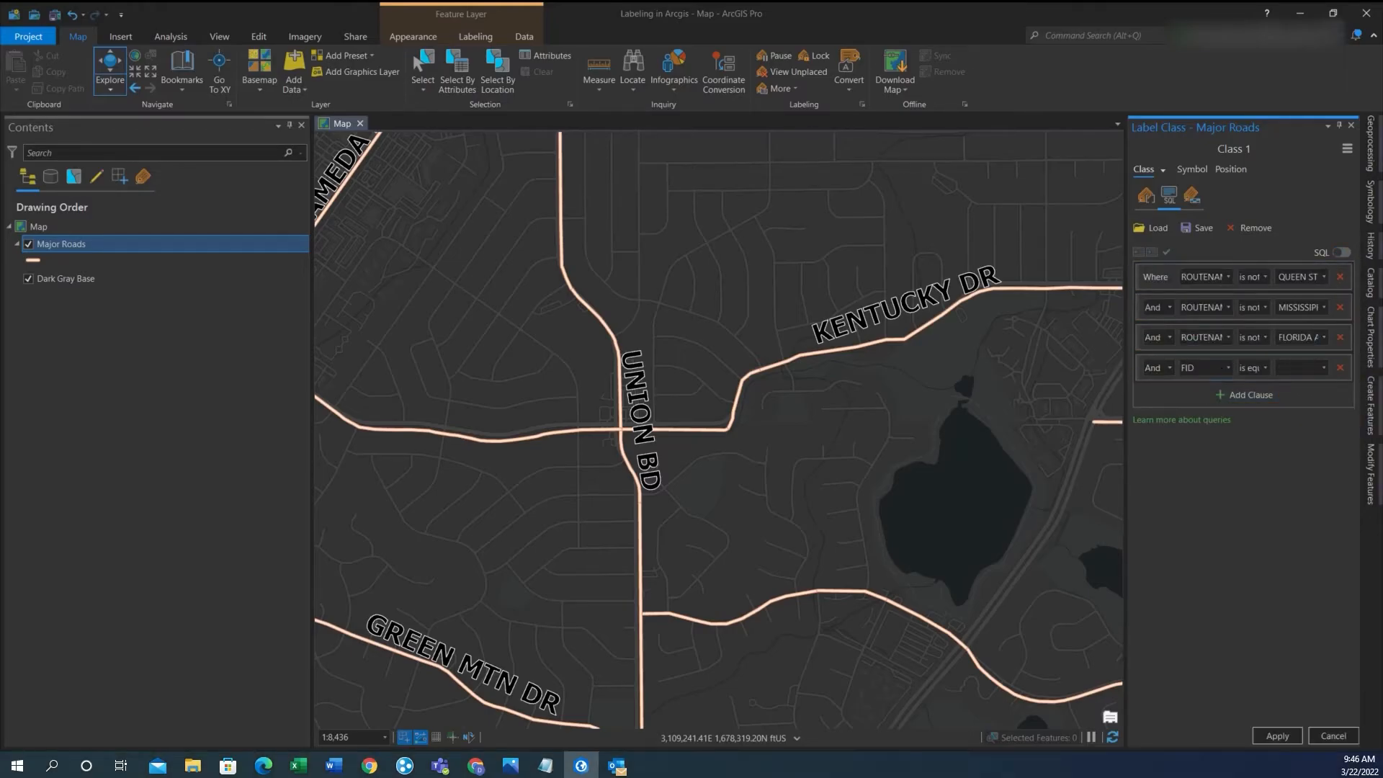
{"action": "left_click", "coordinate": [1201, 368]}
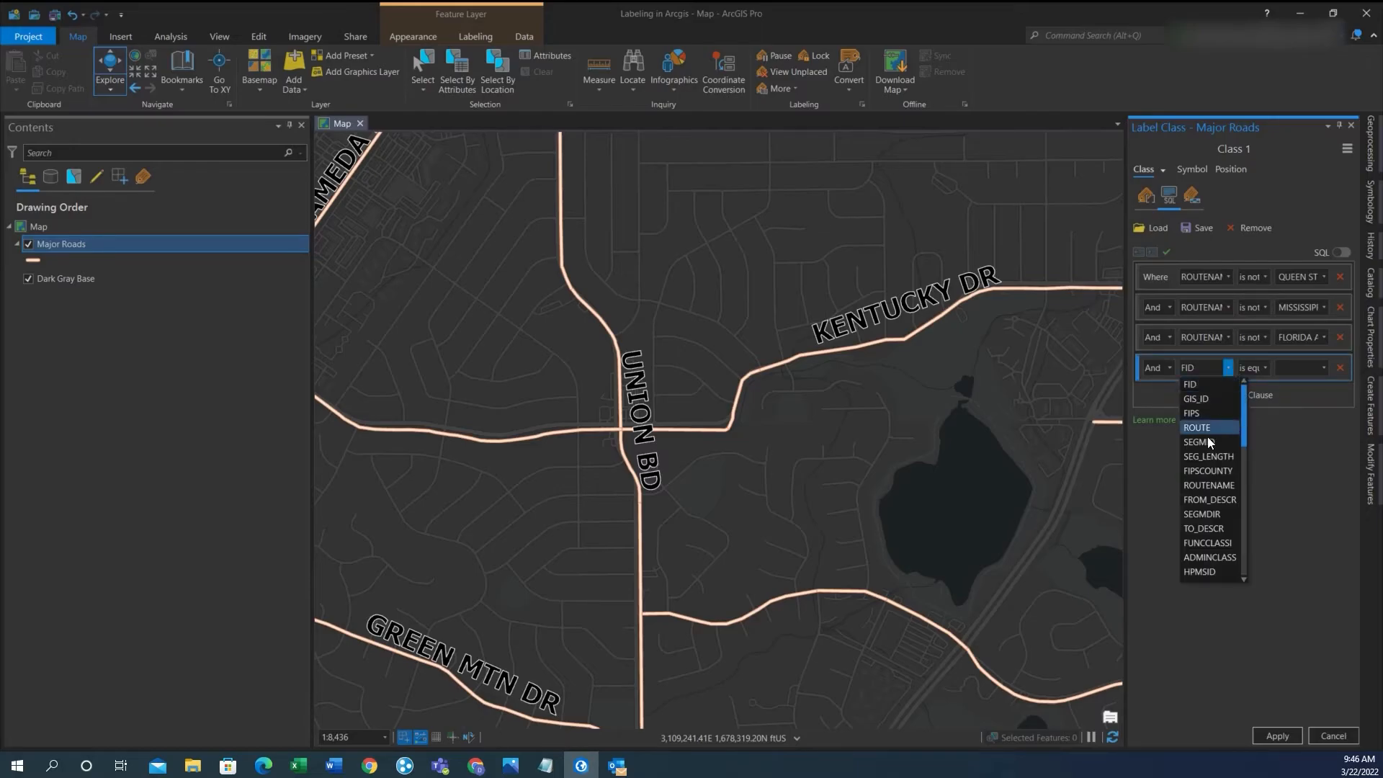
{"action": "left_click", "coordinate": [1208, 485]}
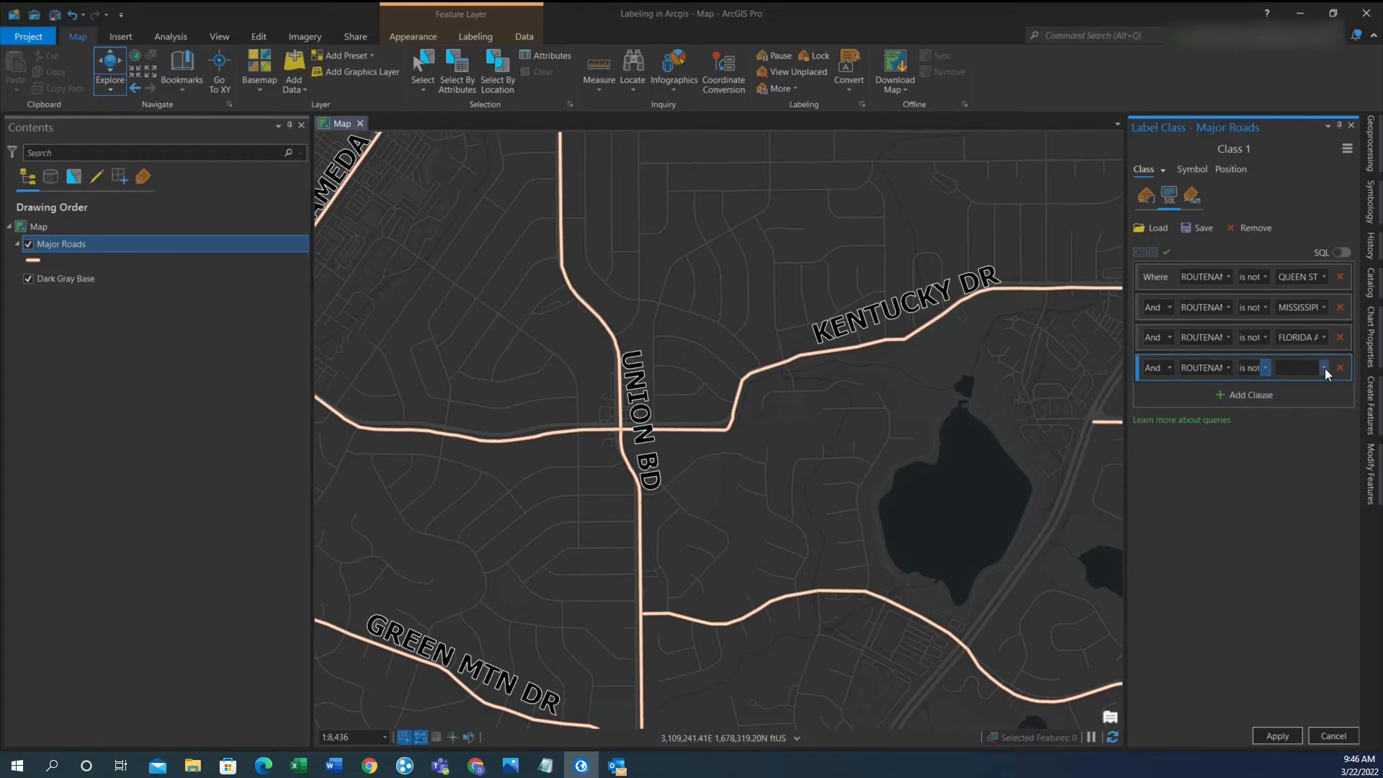
{"action": "left_click", "coordinate": [1322, 367]}
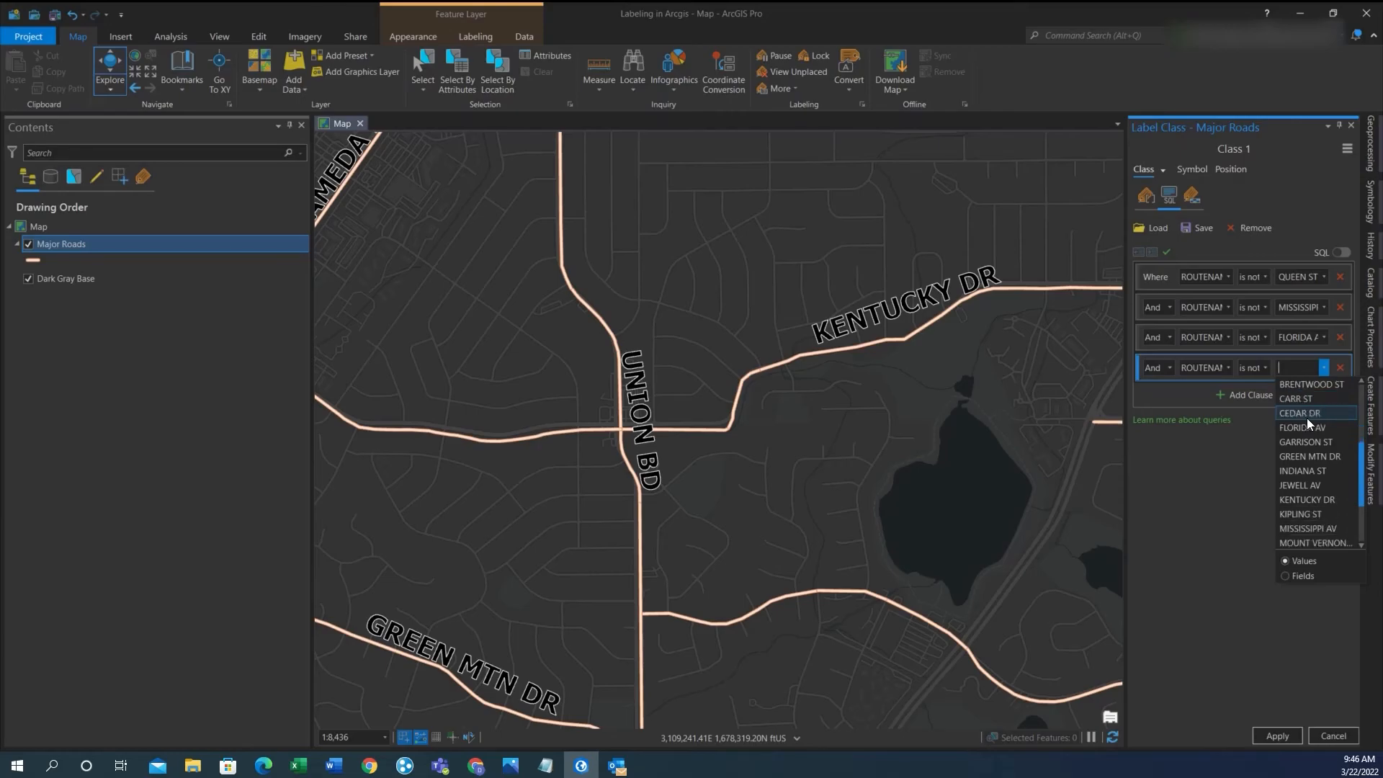
{"action": "left_click", "coordinate": [1306, 499]}
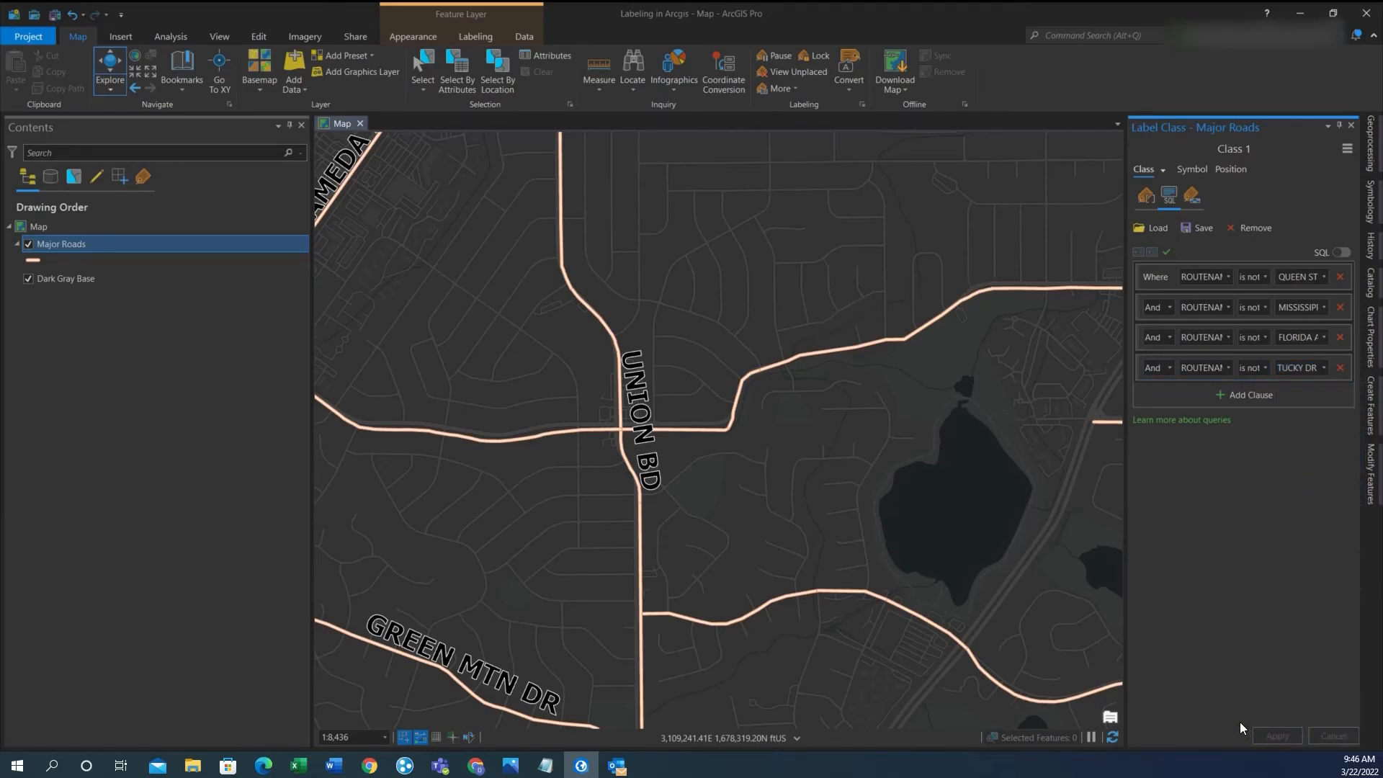
{"action": "mouse_move", "coordinate": [1302, 548]}
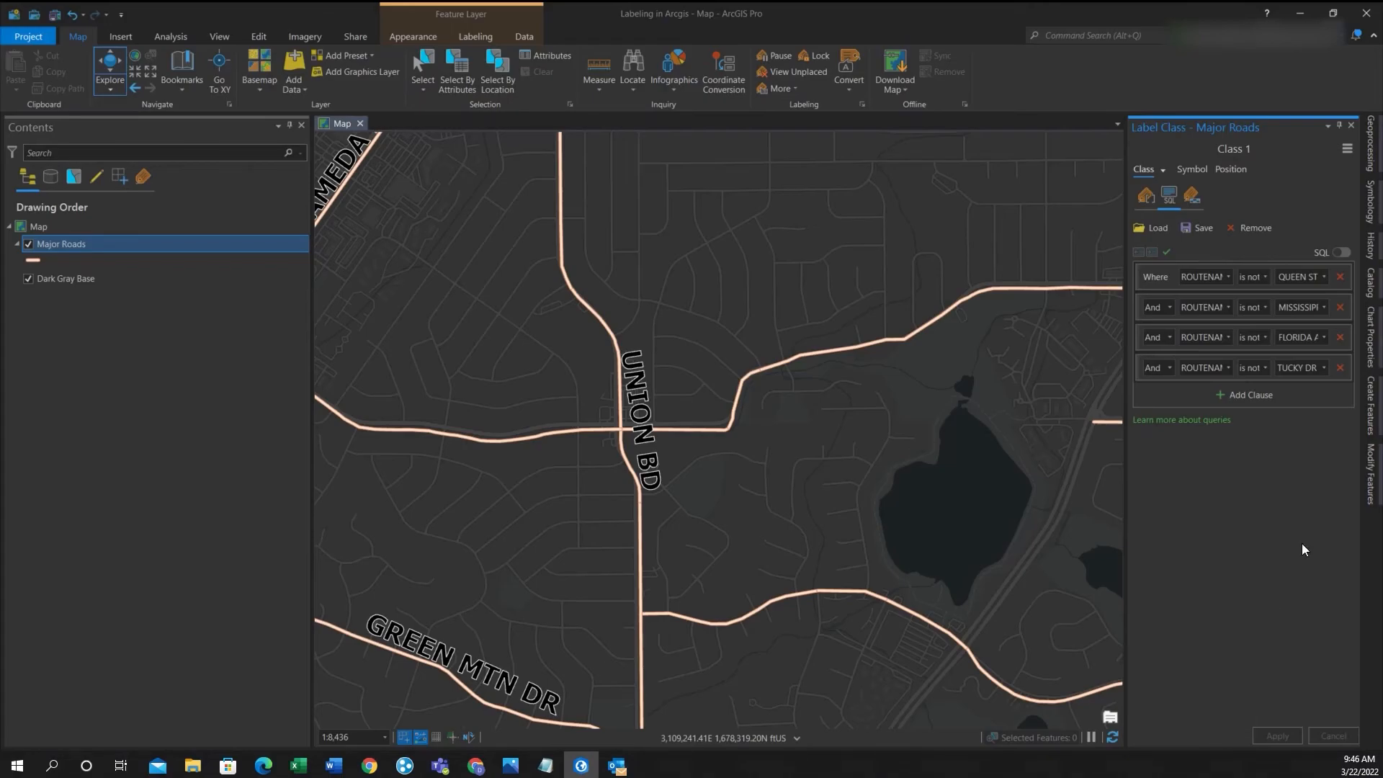
Step: Remove the whole label query so all road labels return, then zoom out on the map
{"action": "left_click", "coordinate": [1252, 227]}
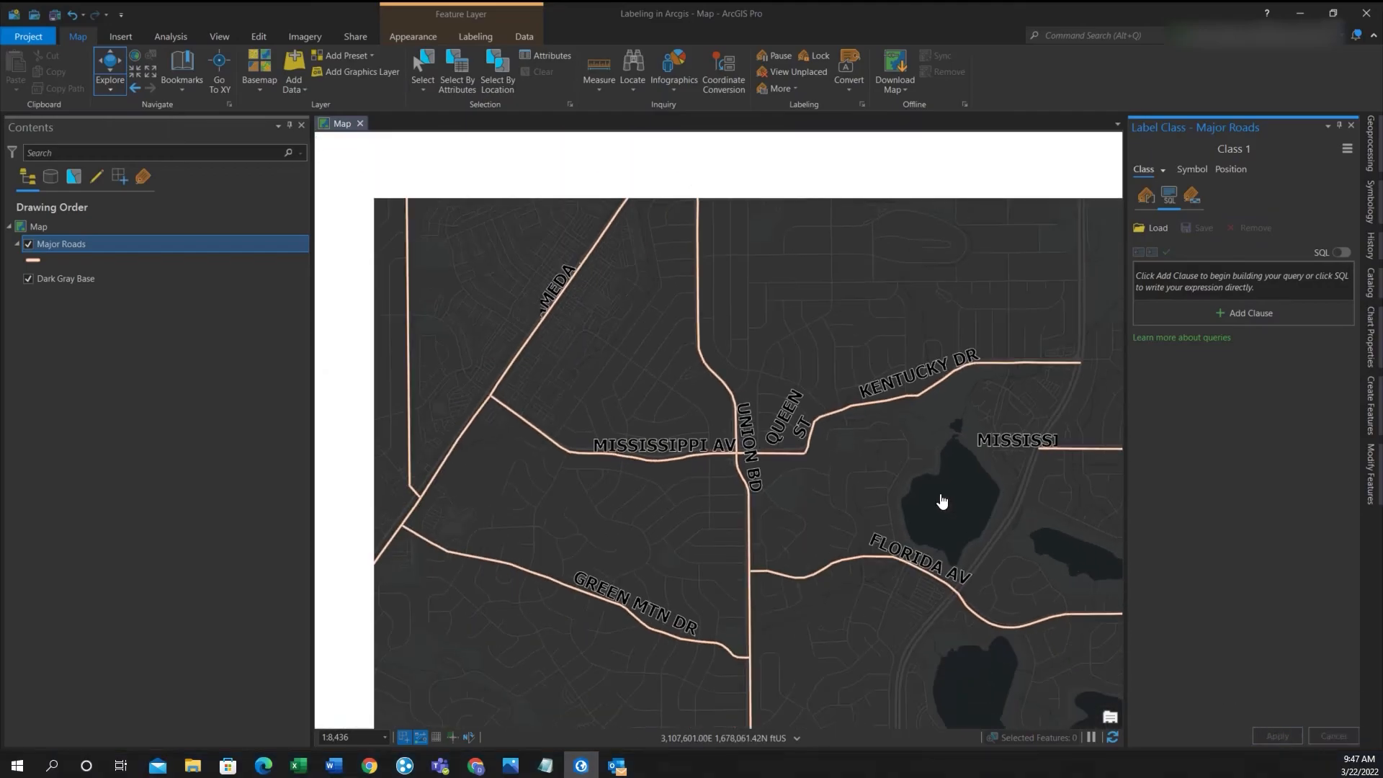
{"action": "scroll", "scroll_direction": "down", "scroll_amount": 3}
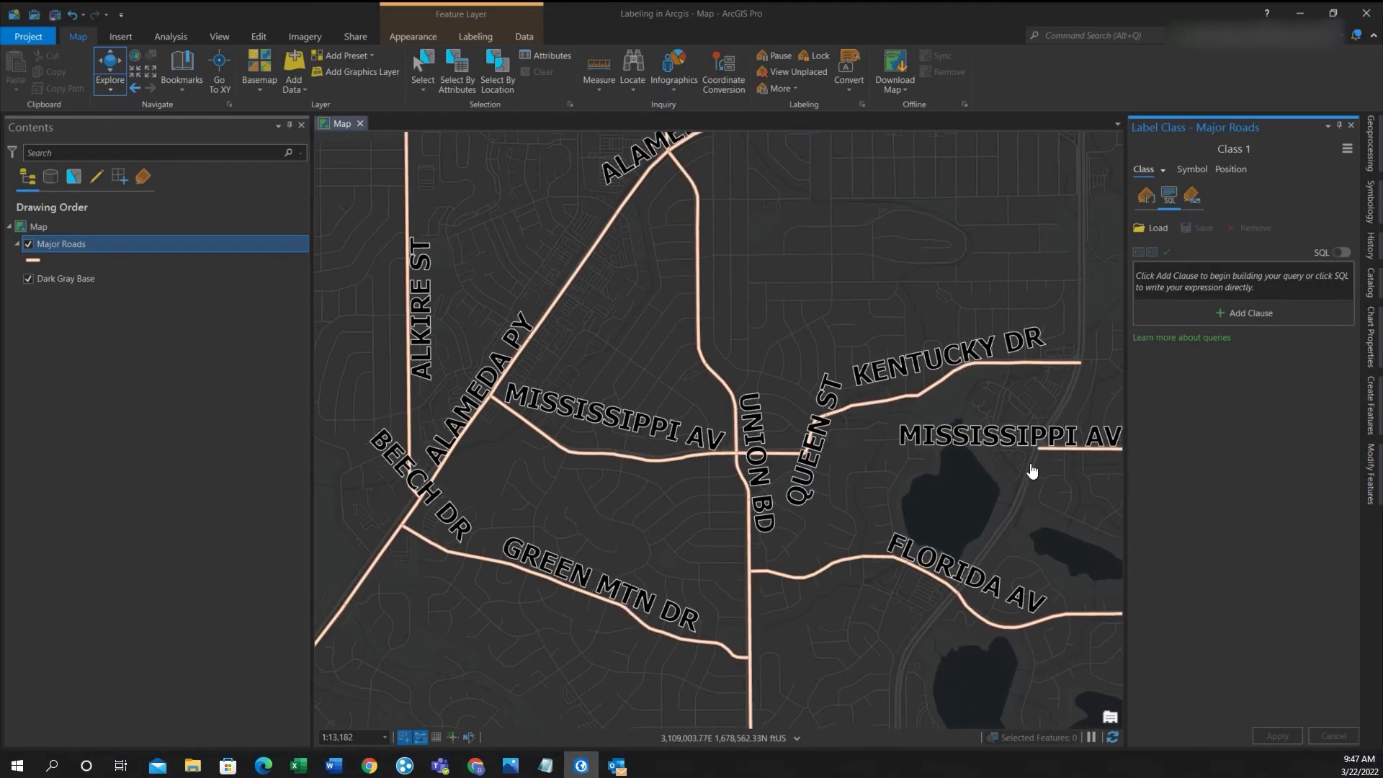